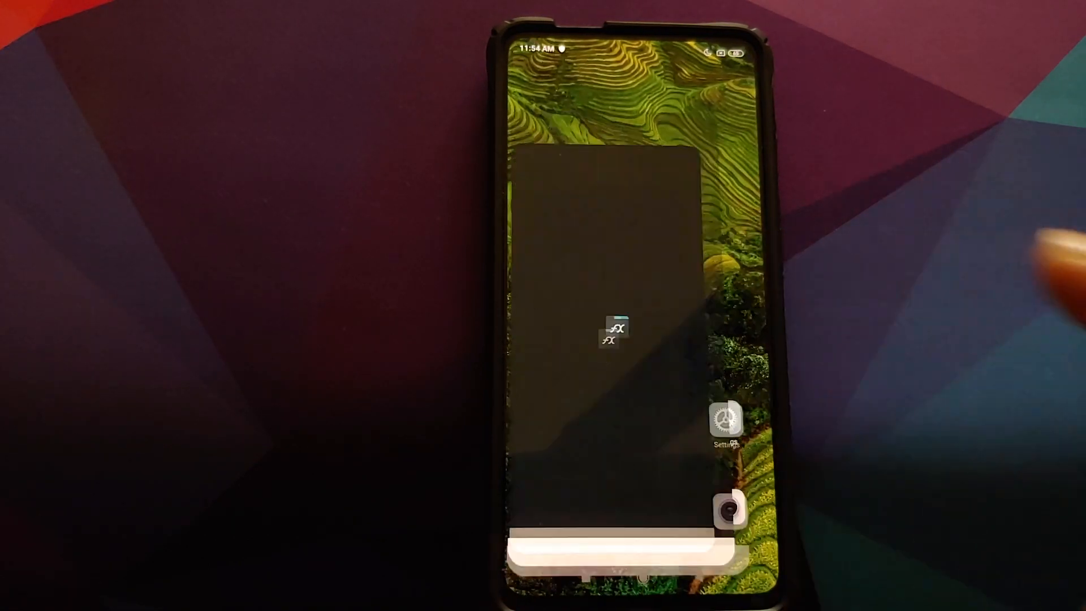
Verify MIUI-12-BOOTANIMATION-MODULEMAGIC.zip sits in FX's main storage, then return to the home screen
{"action": "left_click", "coordinate": [611, 333]}
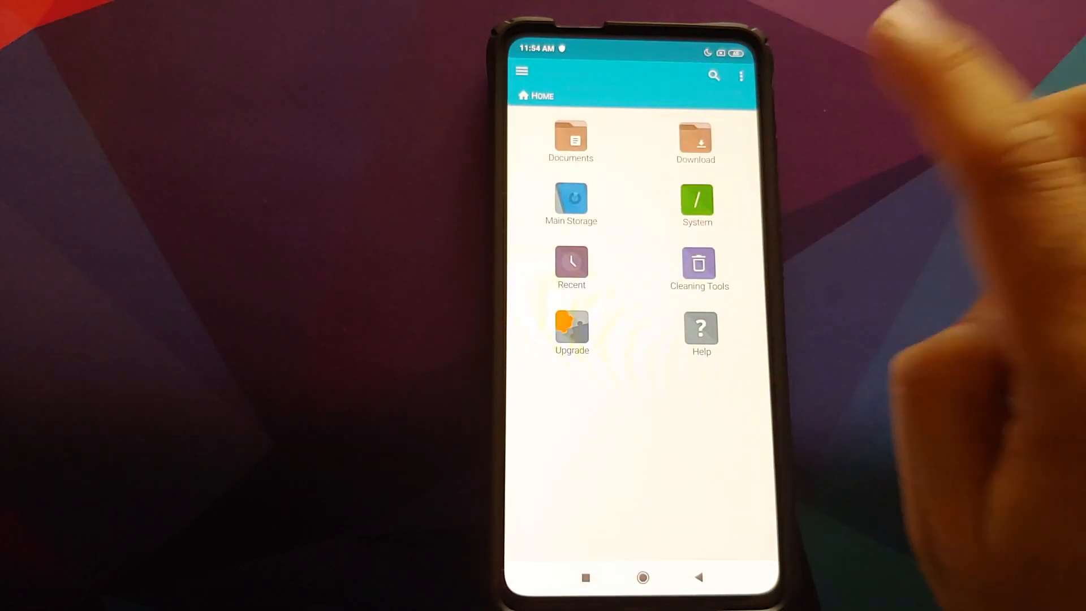
{"action": "left_click", "coordinate": [570, 201]}
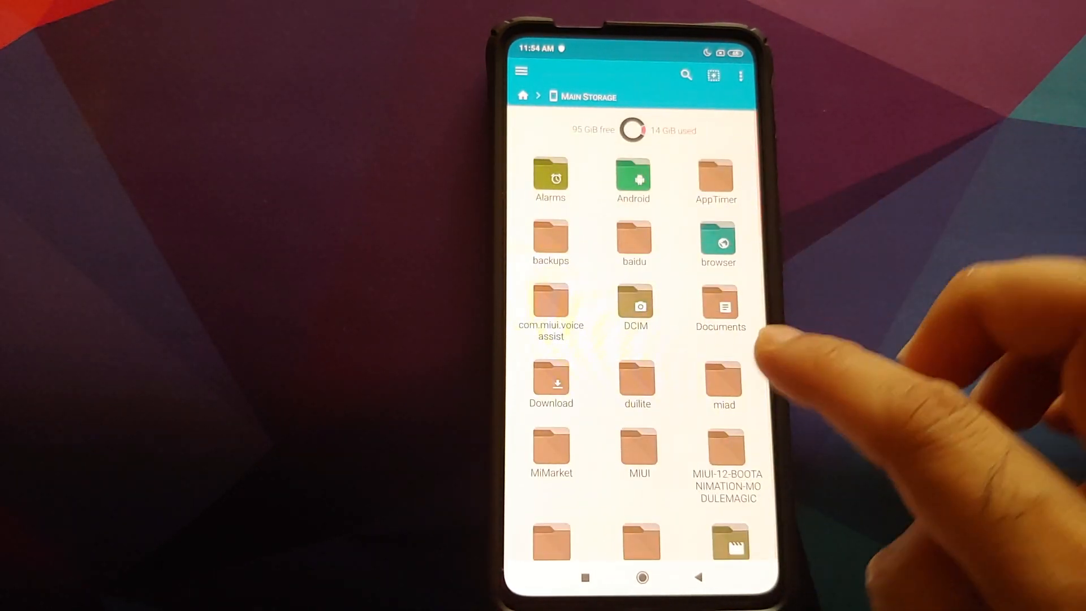
{"action": "scroll", "scroll_direction": "up", "scroll_amount": 3}
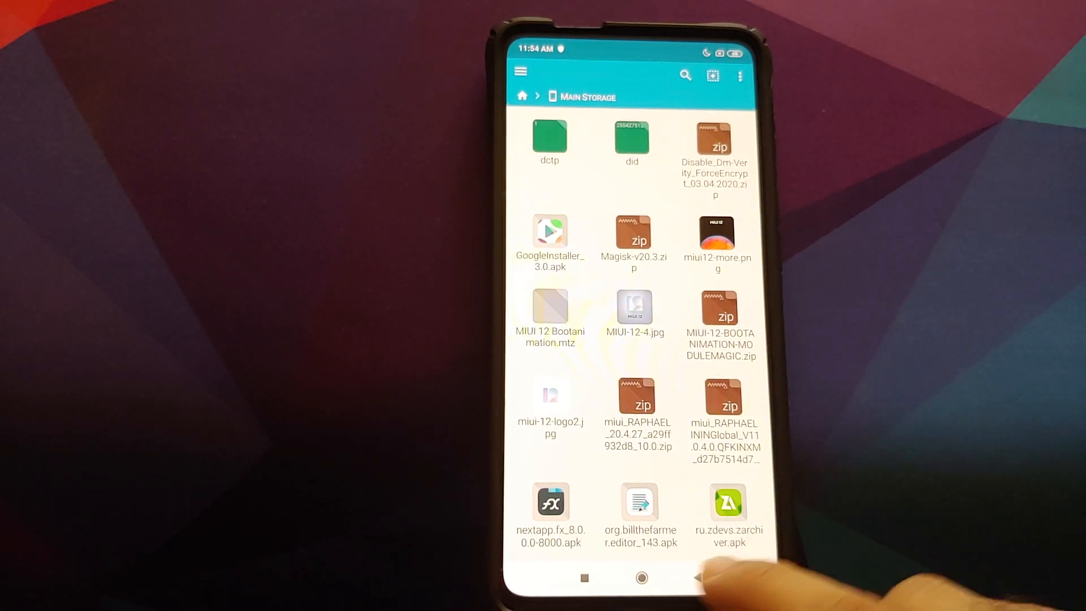
{"action": "left_click", "coordinate": [697, 577]}
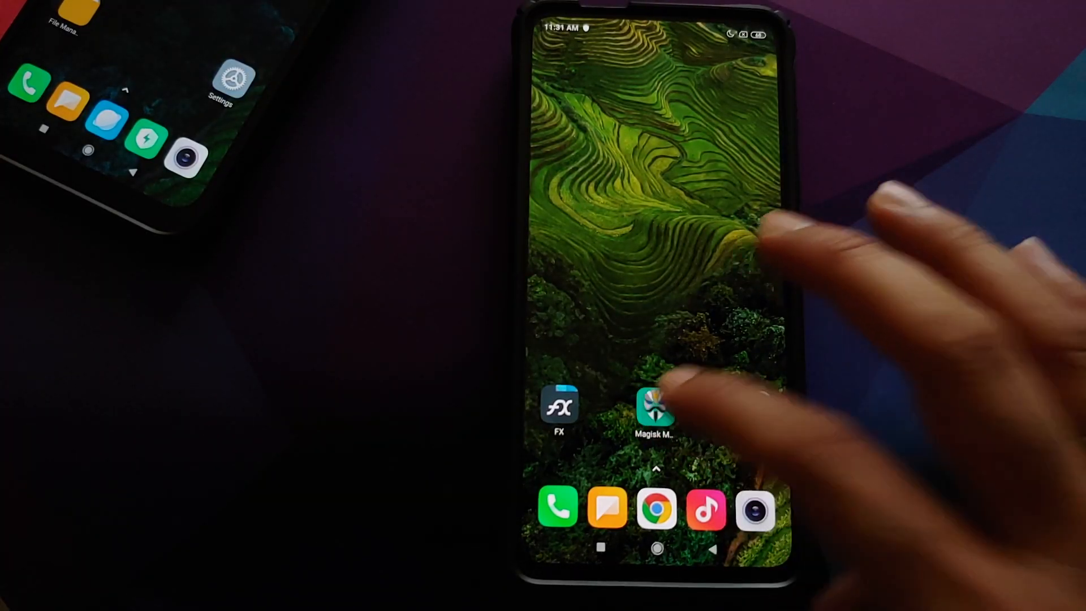
Launch Magisk Manager and go to its Modules section
{"action": "left_click", "coordinate": [654, 409]}
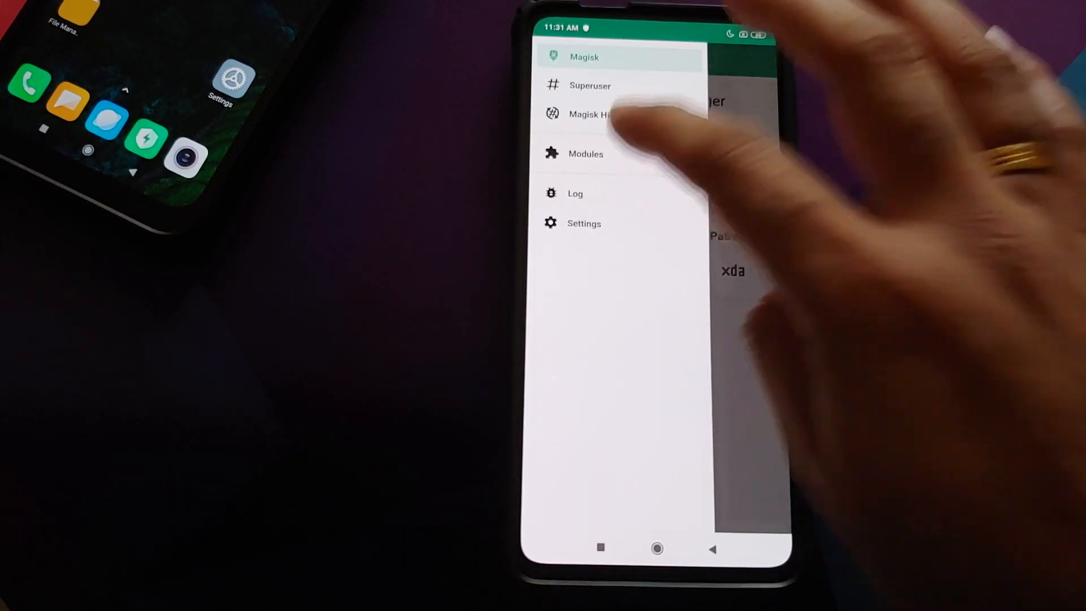
{"action": "left_click", "coordinate": [586, 153]}
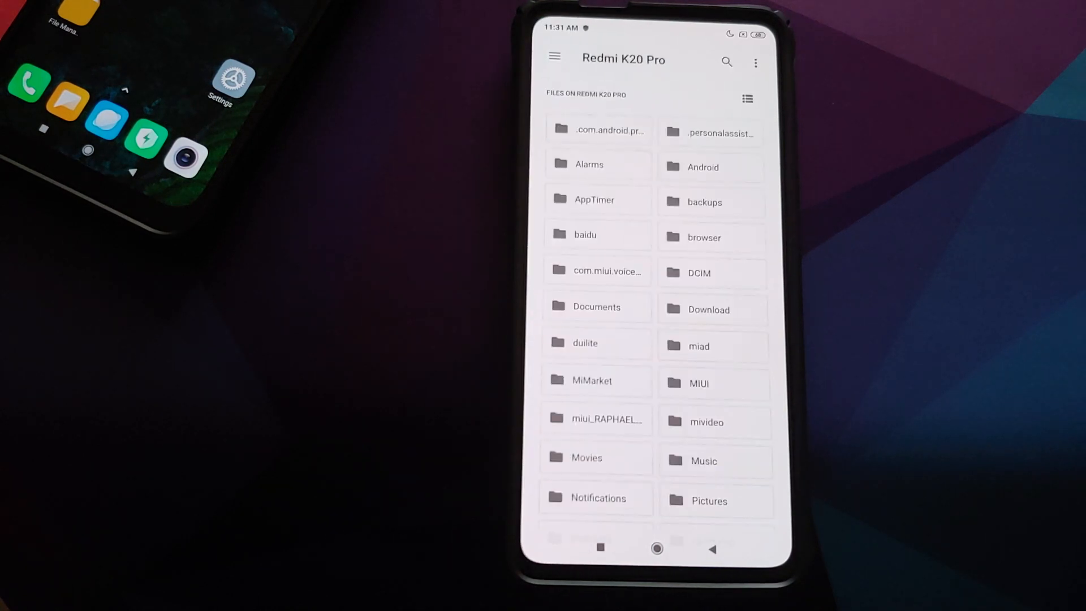
{"action": "left_click", "coordinate": [756, 61]}
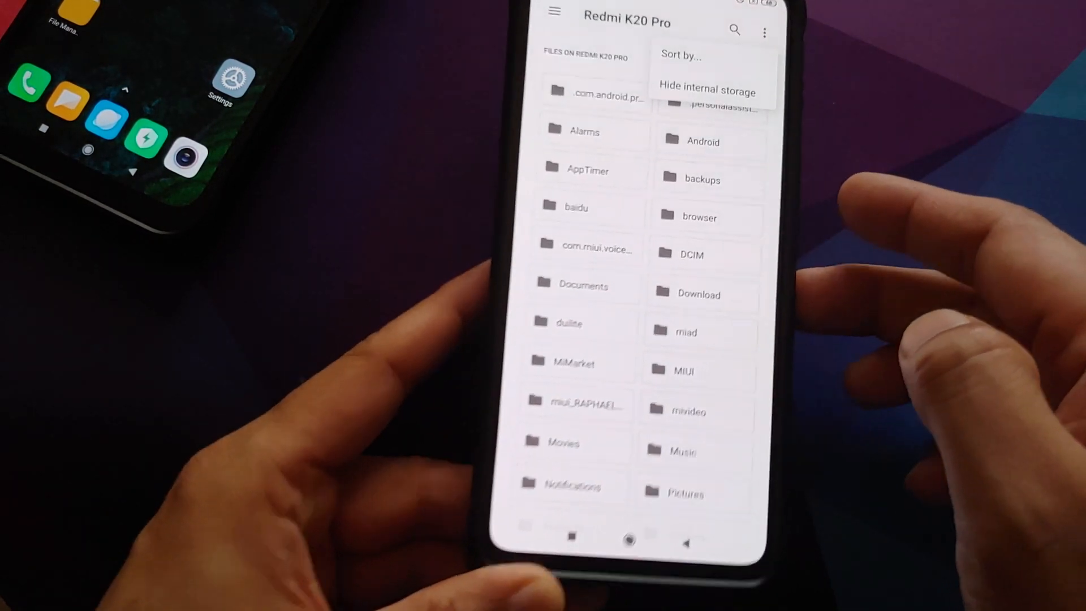
{"action": "left_click", "coordinate": [705, 90]}
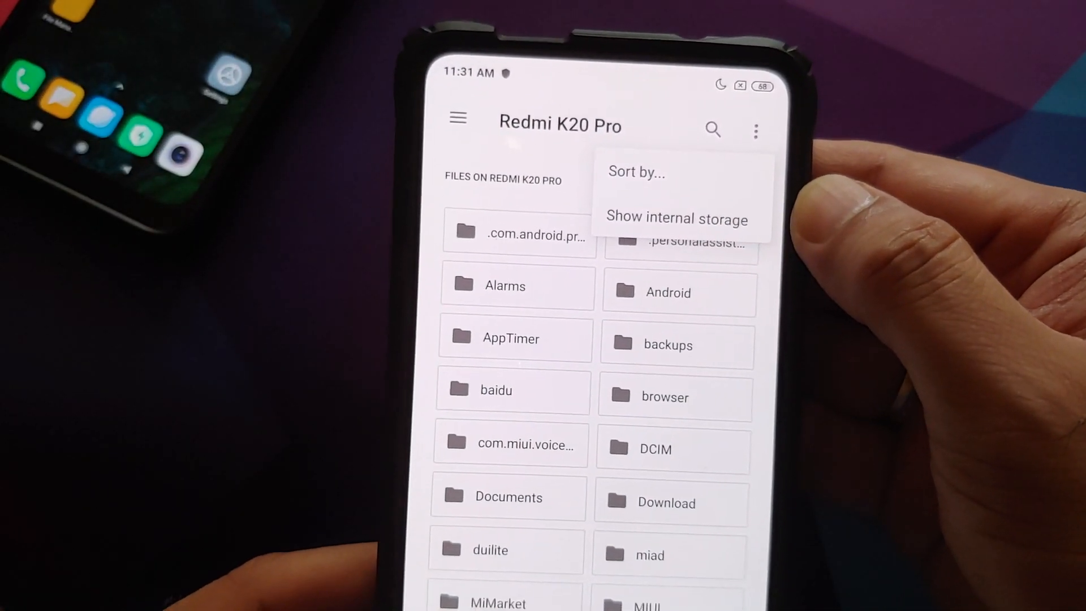
{"action": "left_click", "coordinate": [675, 218]}
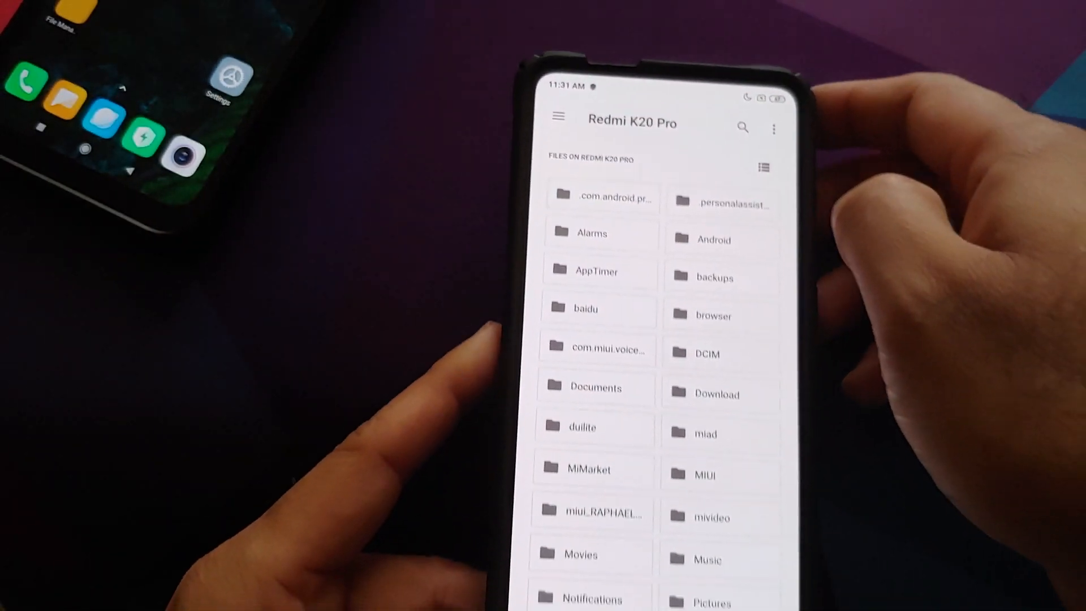
{"action": "left_click", "coordinate": [557, 116]}
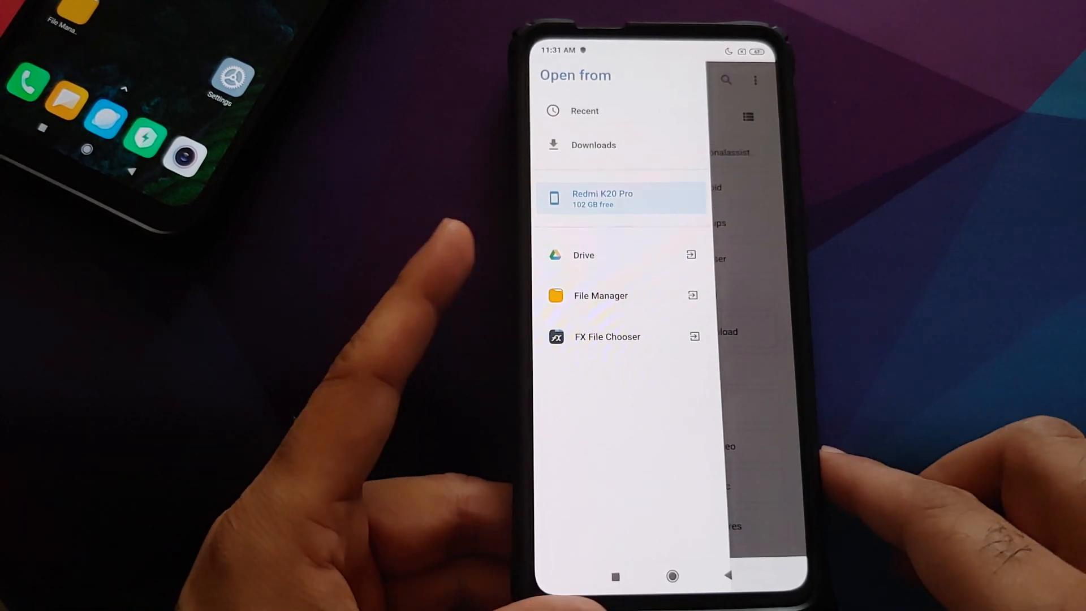
{"action": "left_click", "coordinate": [620, 197]}
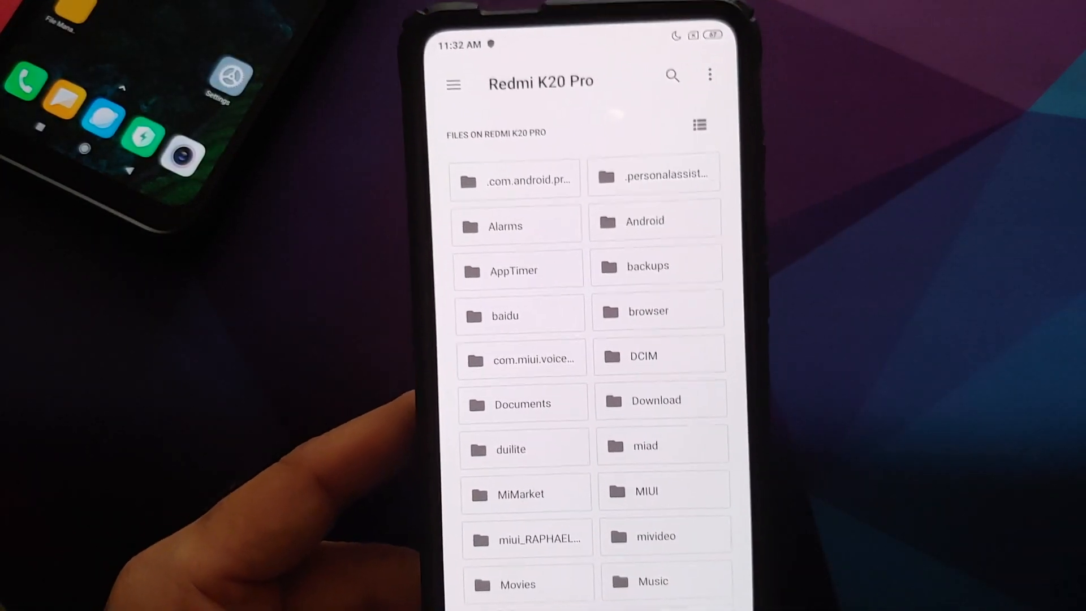
In list view, locate and select MIUI-12-BOOTANIMATION-MODULEMAGIC.zip for installation
{"action": "left_click", "coordinate": [699, 125]}
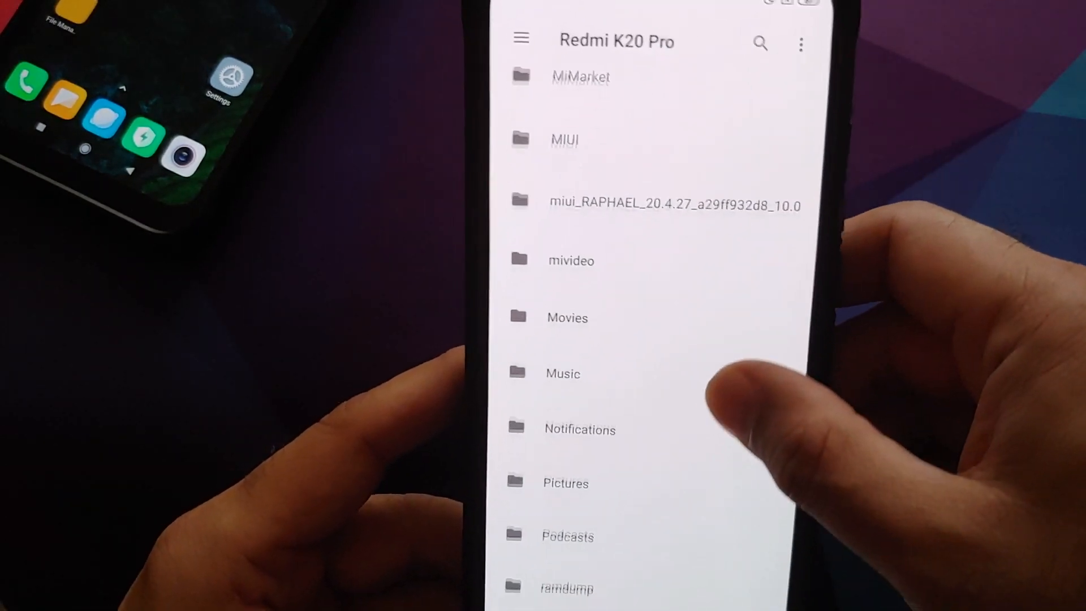
{"action": "scroll", "scroll_direction": "down", "scroll_amount": 3}
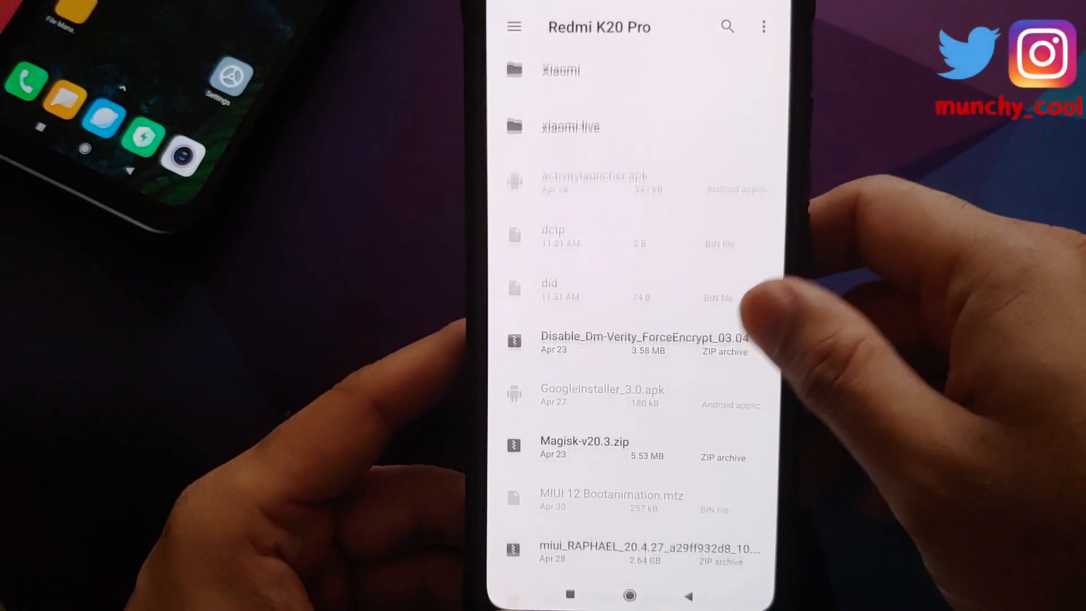
{"action": "scroll", "scroll_direction": "down", "scroll_amount": 3}
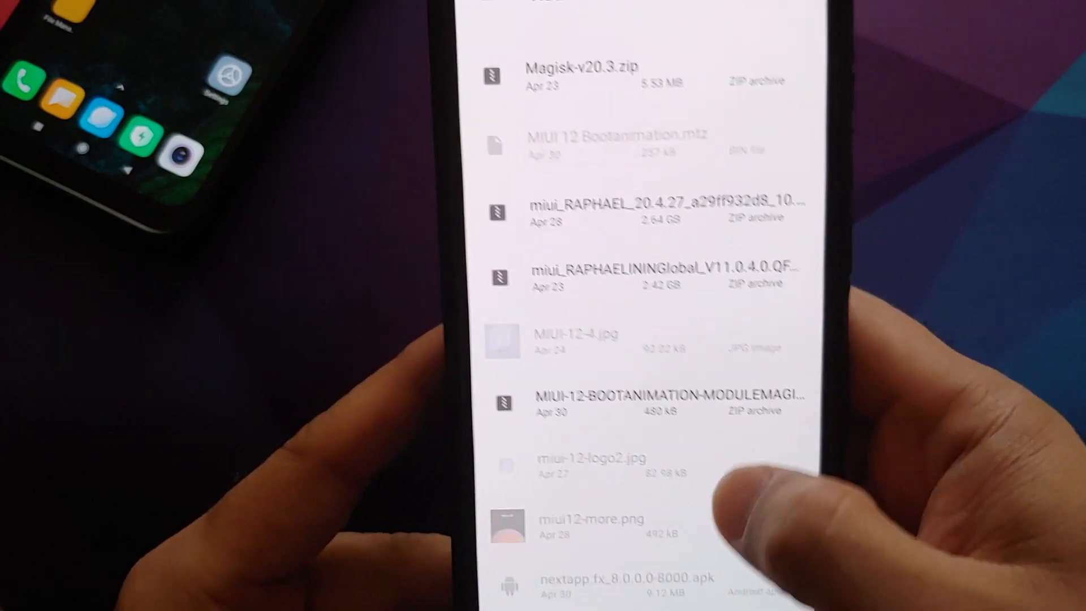
{"action": "scroll", "scroll_direction": "up", "scroll_amount": 3}
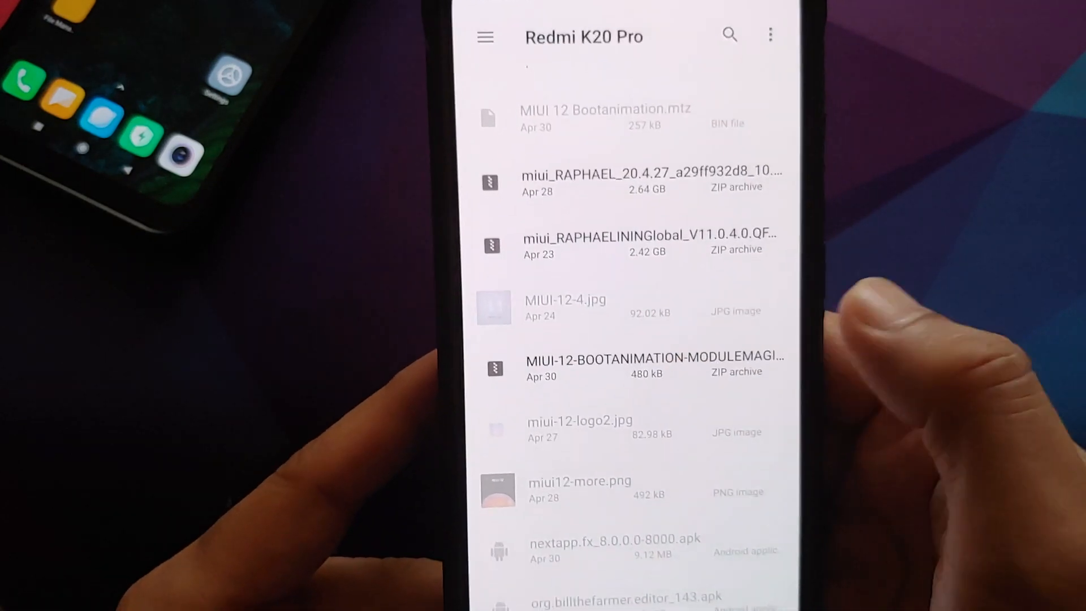
{"action": "left_click", "coordinate": [646, 365]}
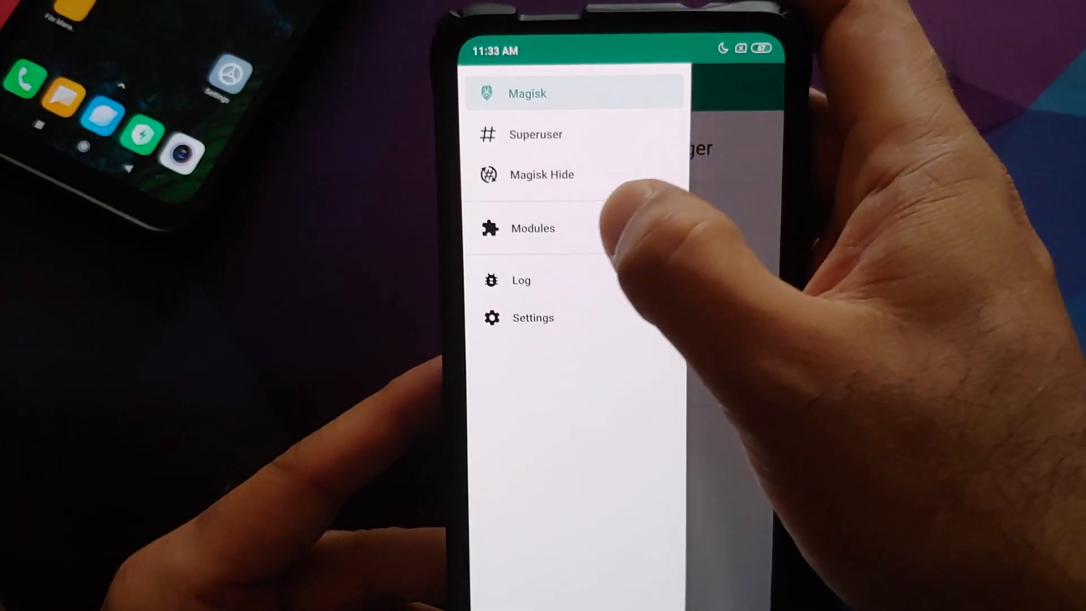
From the Modules list, mark the MIUI 12 Bootanimation module for removal at next reboot
{"action": "left_click", "coordinate": [533, 227]}
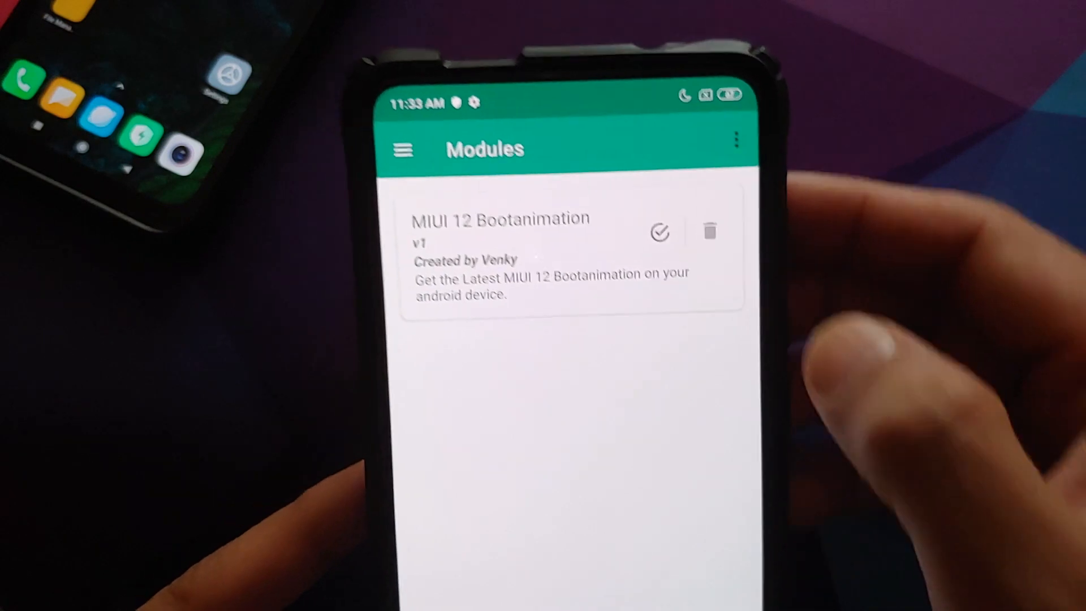
{"action": "left_click", "coordinate": [708, 230]}
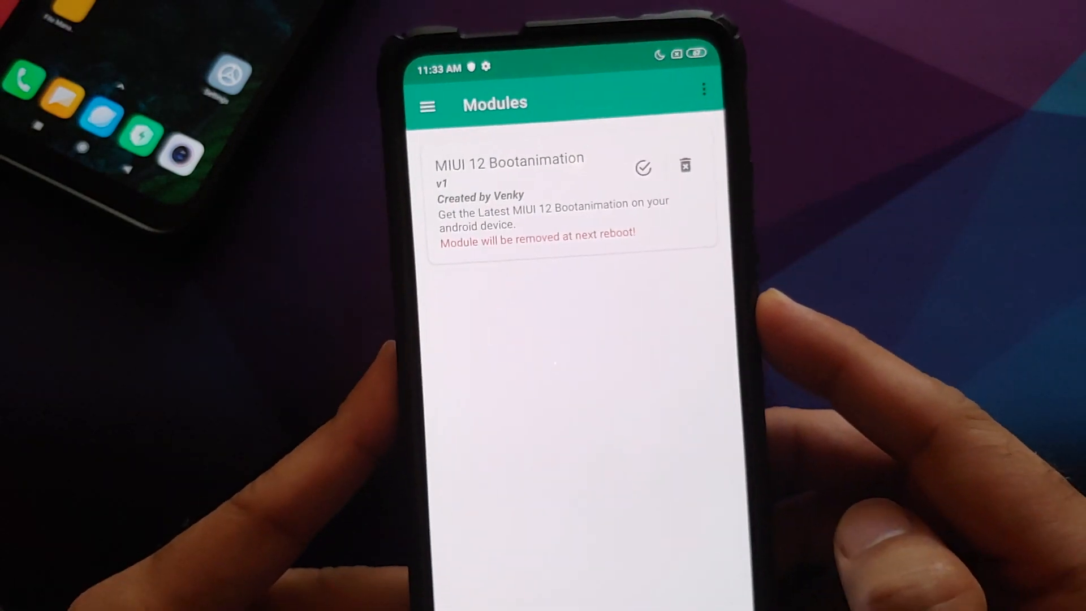